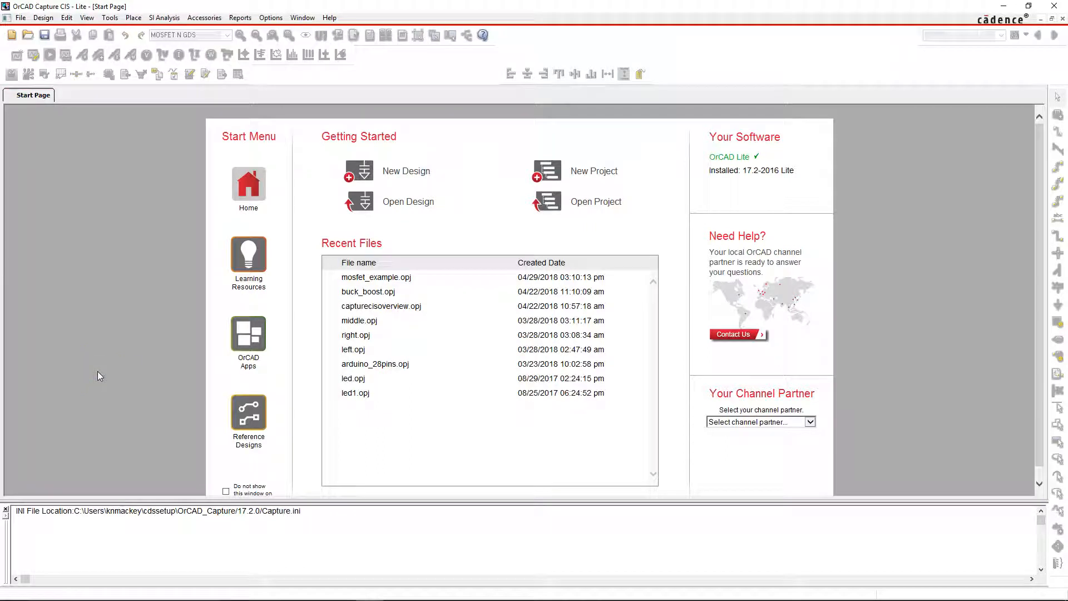
# Start a new PC Board Wizard project named mosfet_example, confirming the folder and replacing the existing file.
pyautogui.click(141, 440)
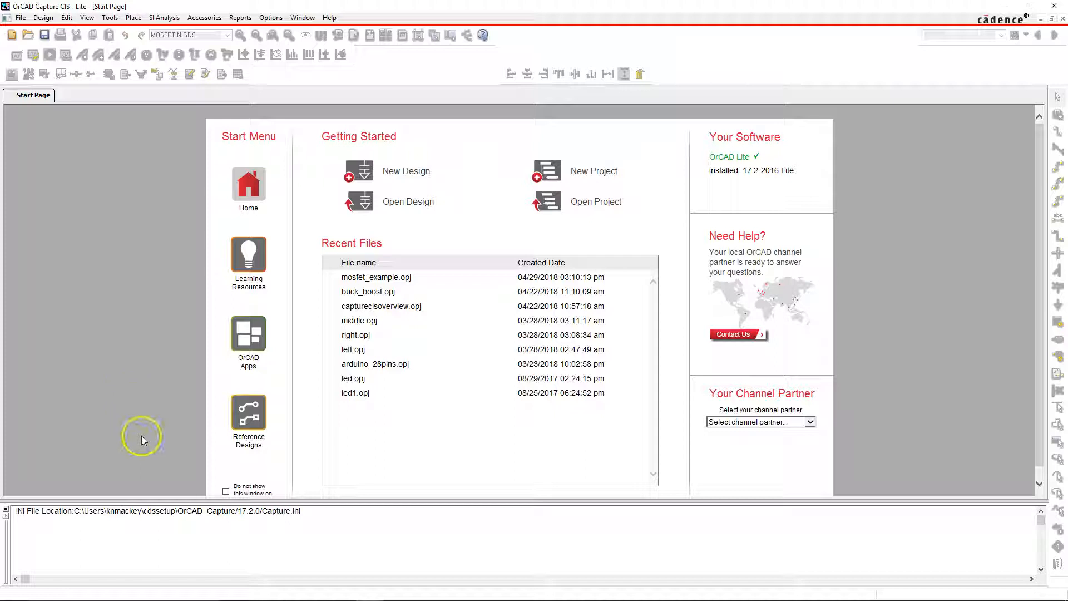
pyautogui.moveTo(248, 401)
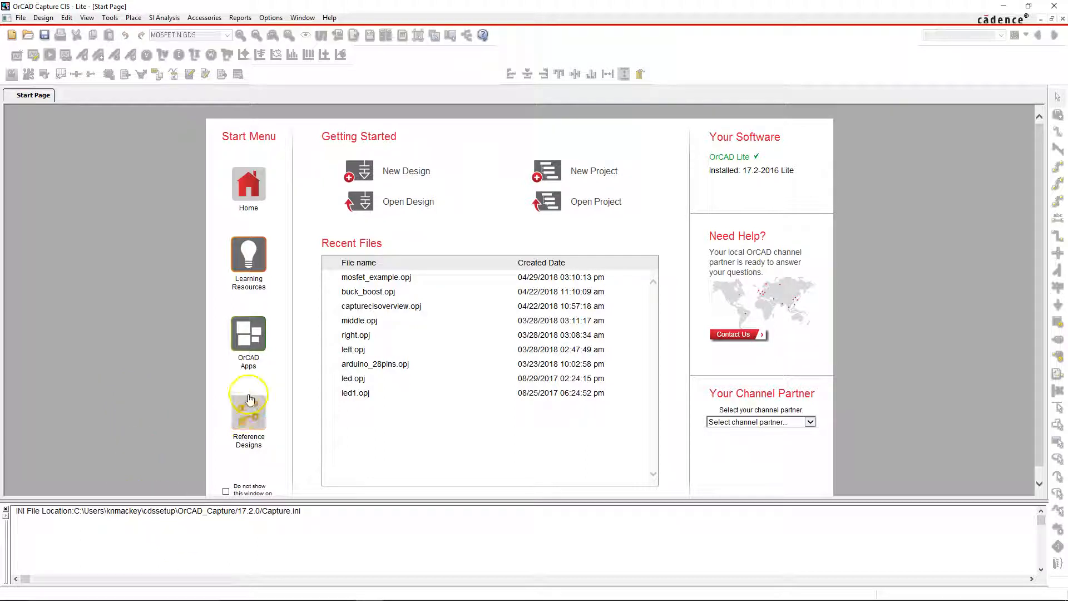
pyautogui.moveTo(497, 142)
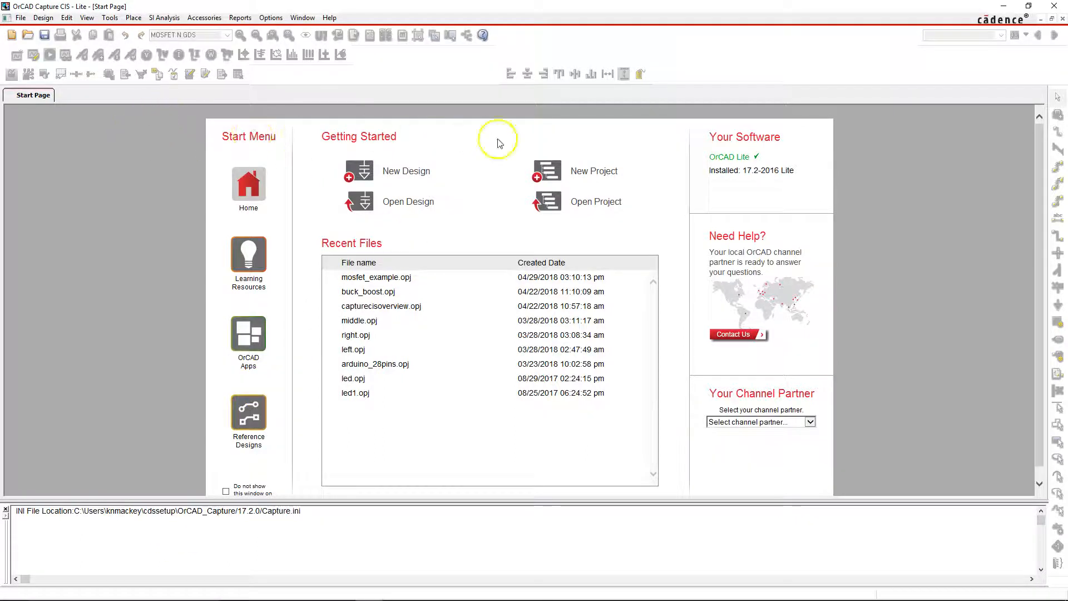
pyautogui.moveTo(376, 277)
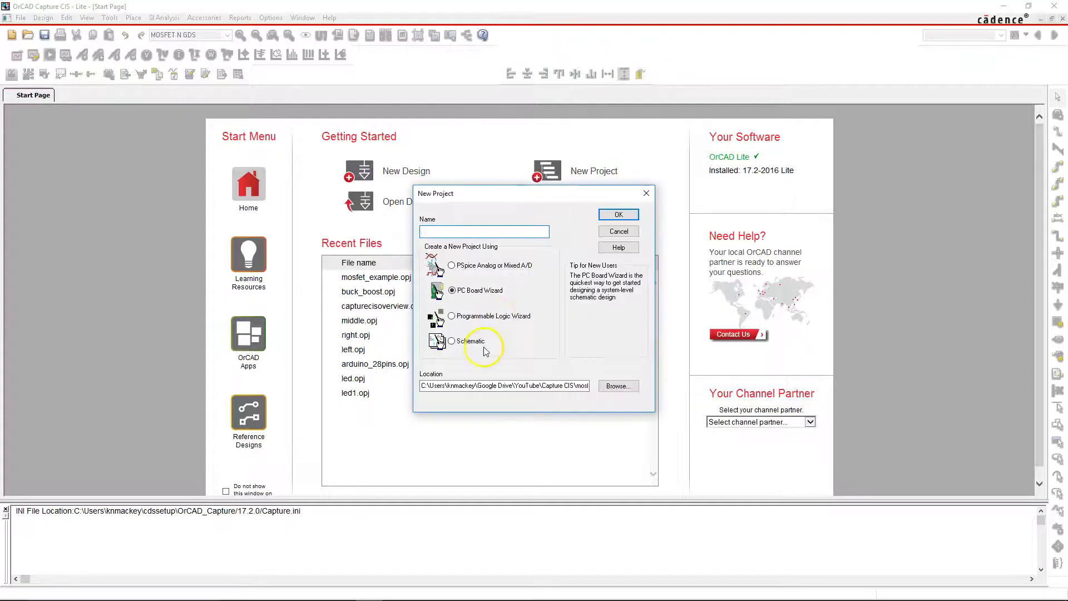
pyautogui.write('mosfet_examples')
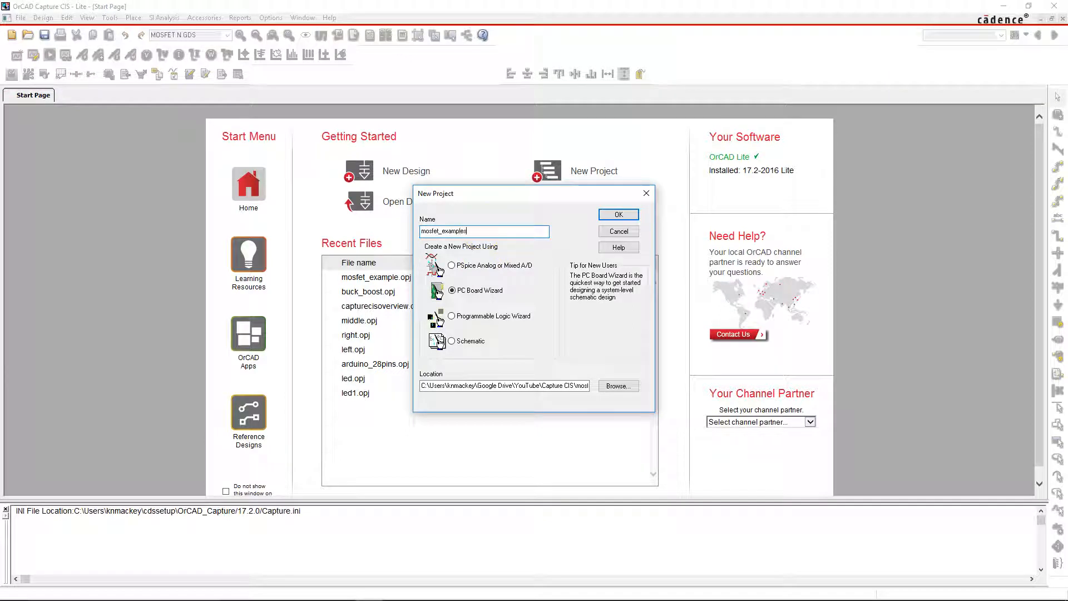
pyautogui.press('Backspace')
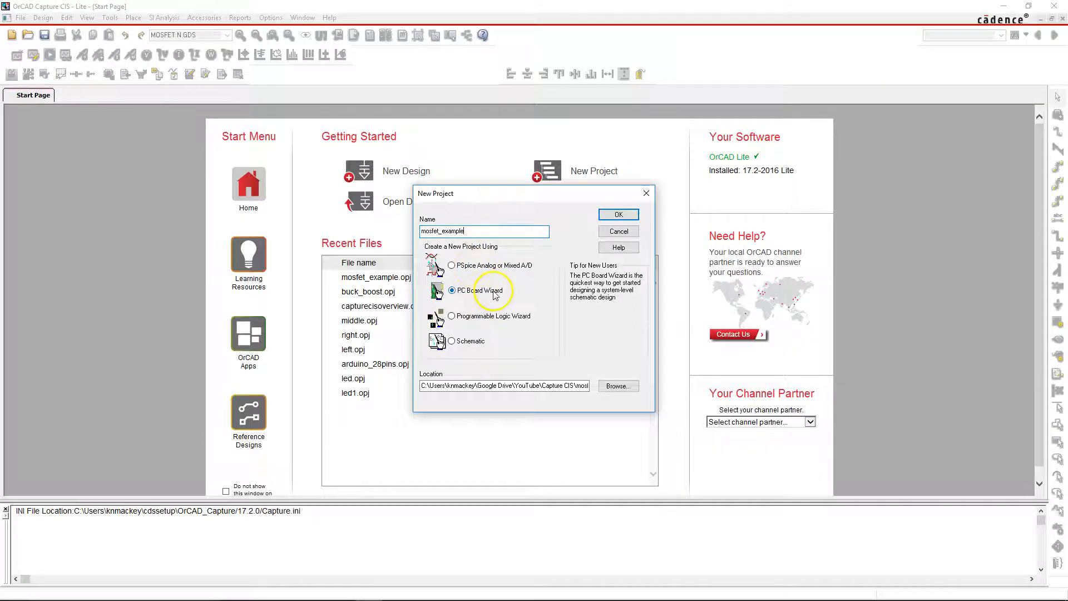
pyautogui.click(618, 386)
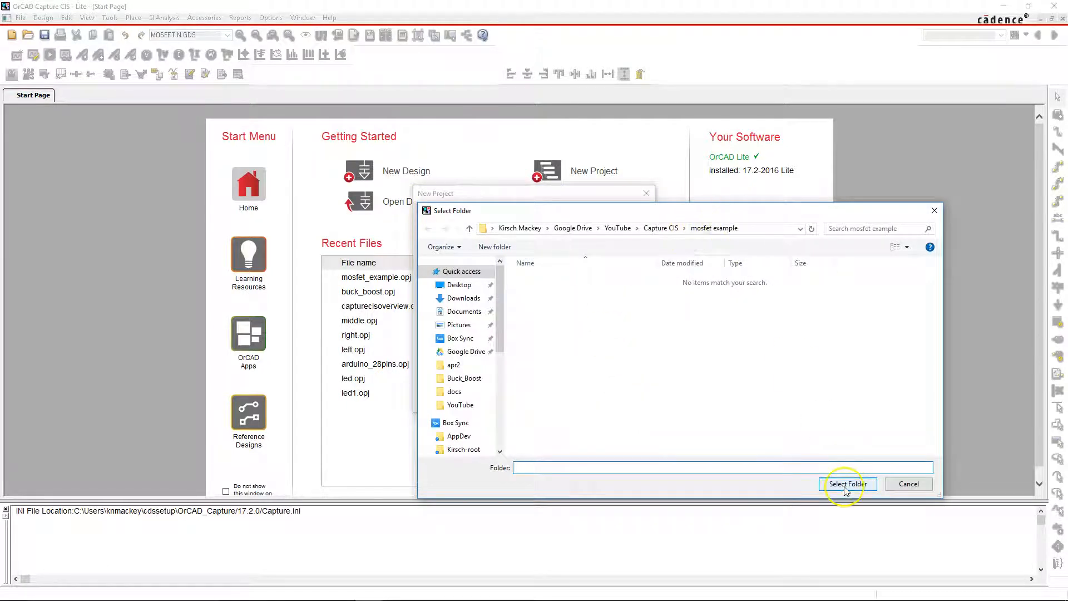
pyautogui.click(848, 484)
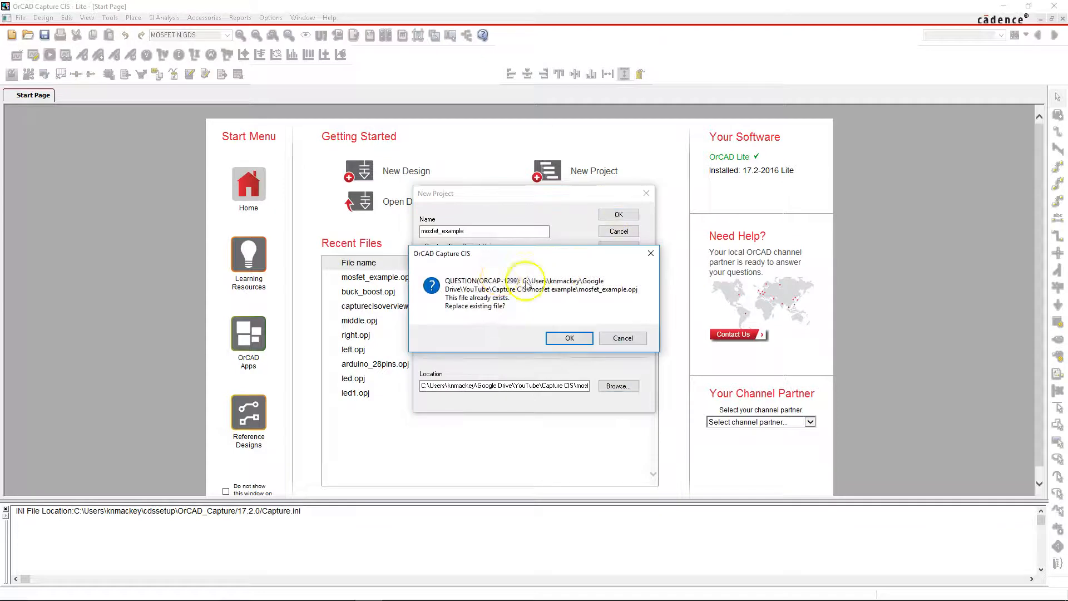
pyautogui.click(569, 339)
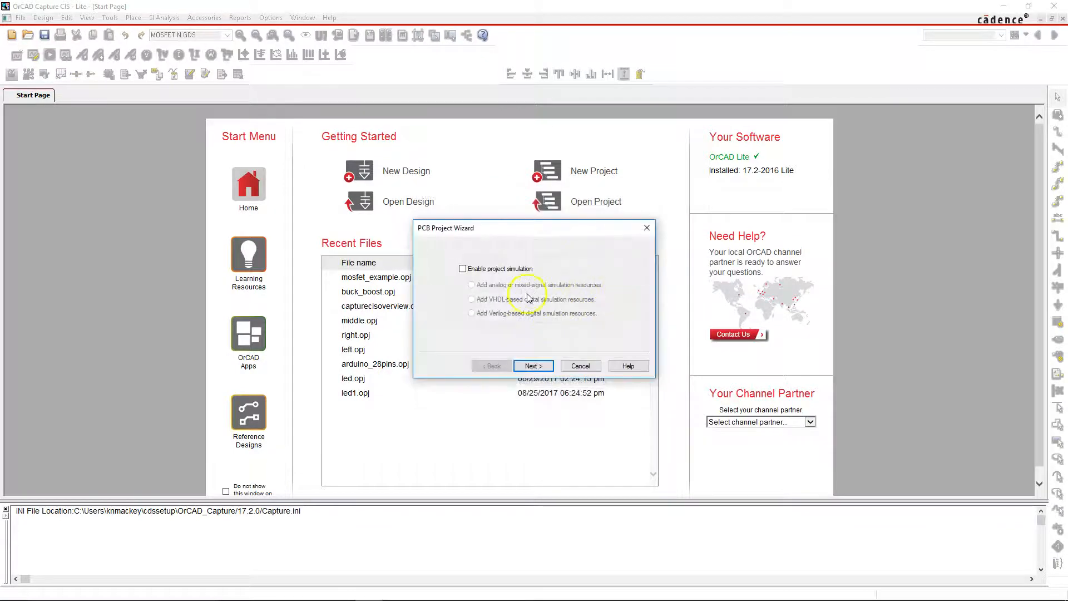
# Skip simulation, add the Transistor.olb library and finish creating the project.
pyautogui.click(533, 366)
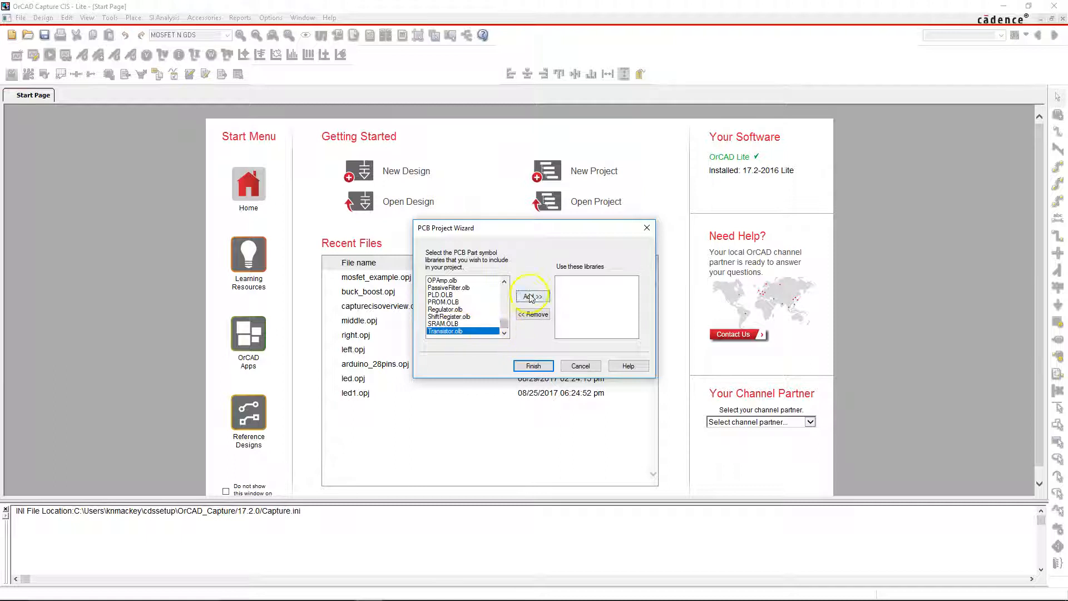
pyautogui.click(533, 296)
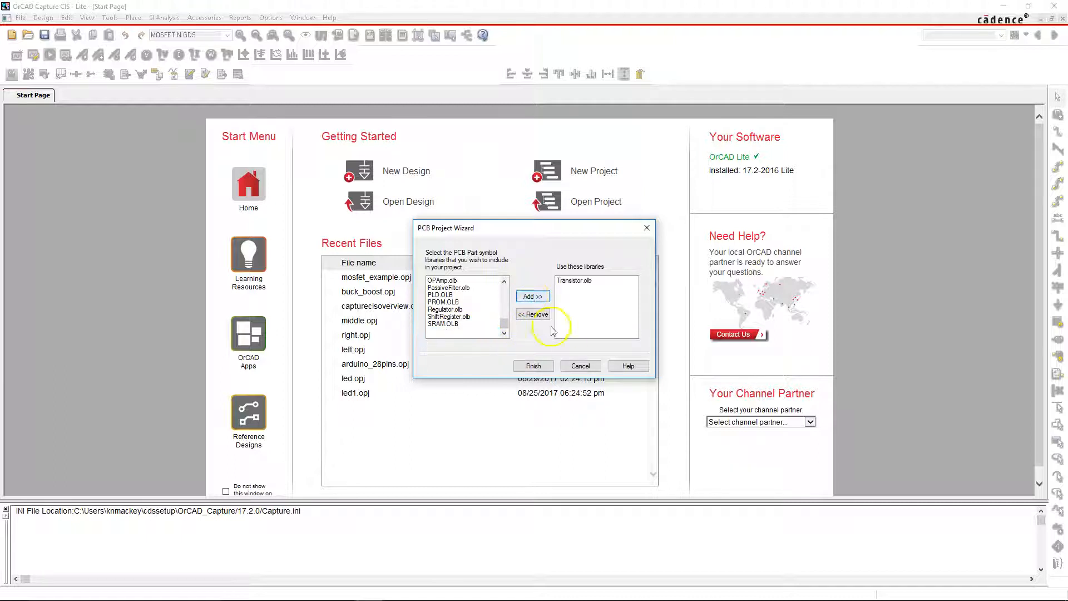
pyautogui.click(533, 366)
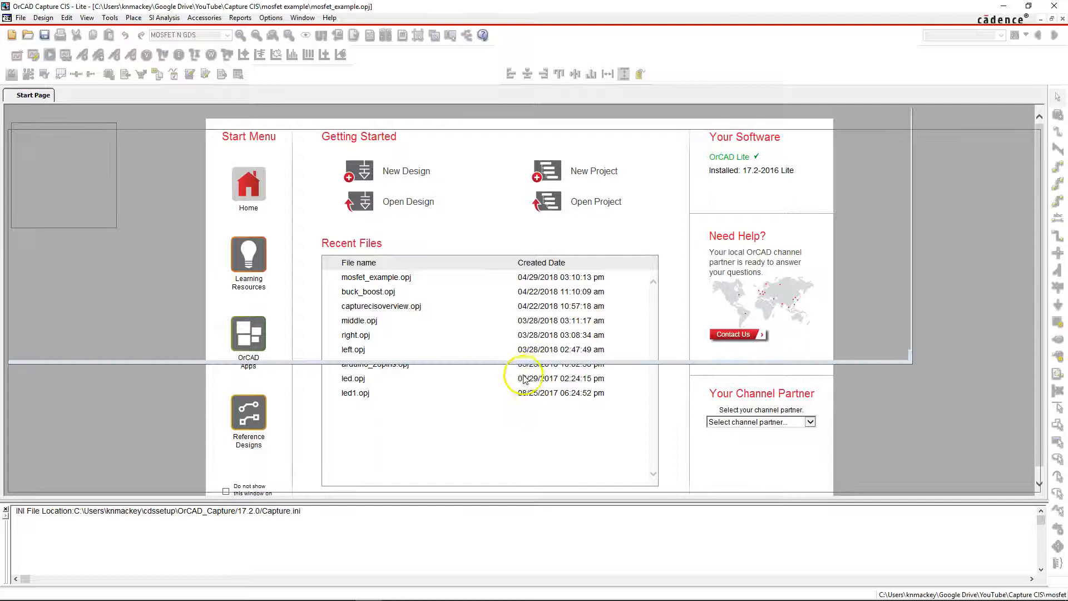
# Expand the design tree under SCHEMATIC1 and open PAGE1 for editing.
pyautogui.doubleClick(375, 277)
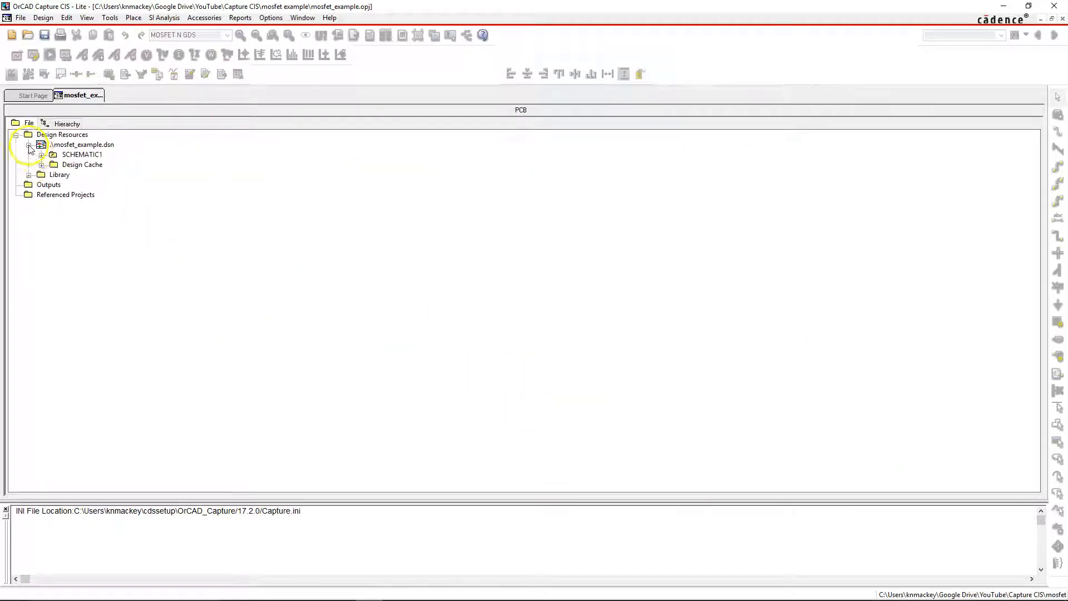
pyautogui.click(41, 154)
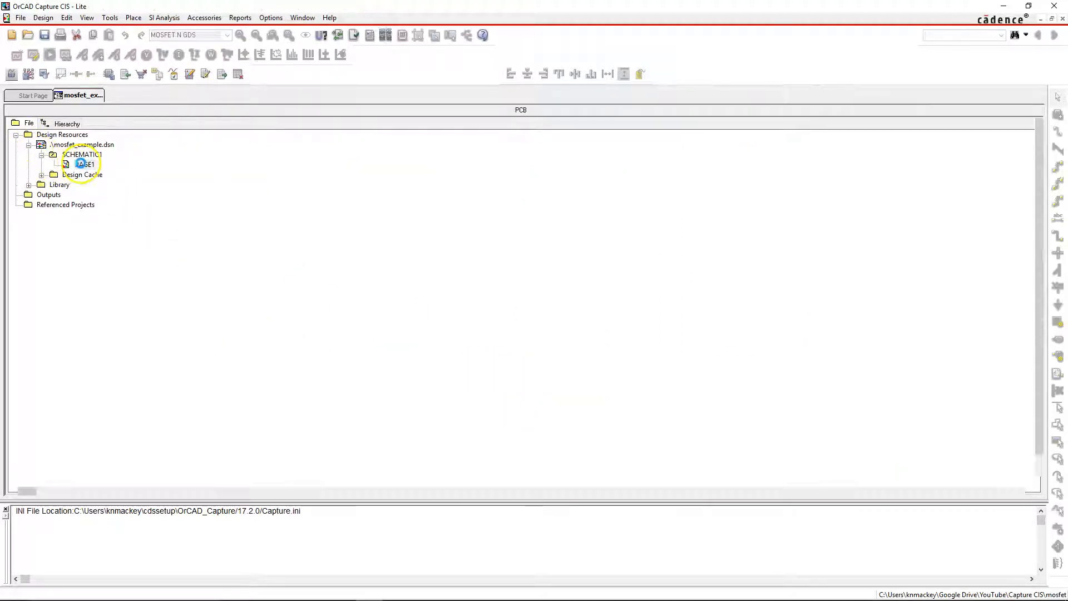
pyautogui.doubleClick(84, 163)
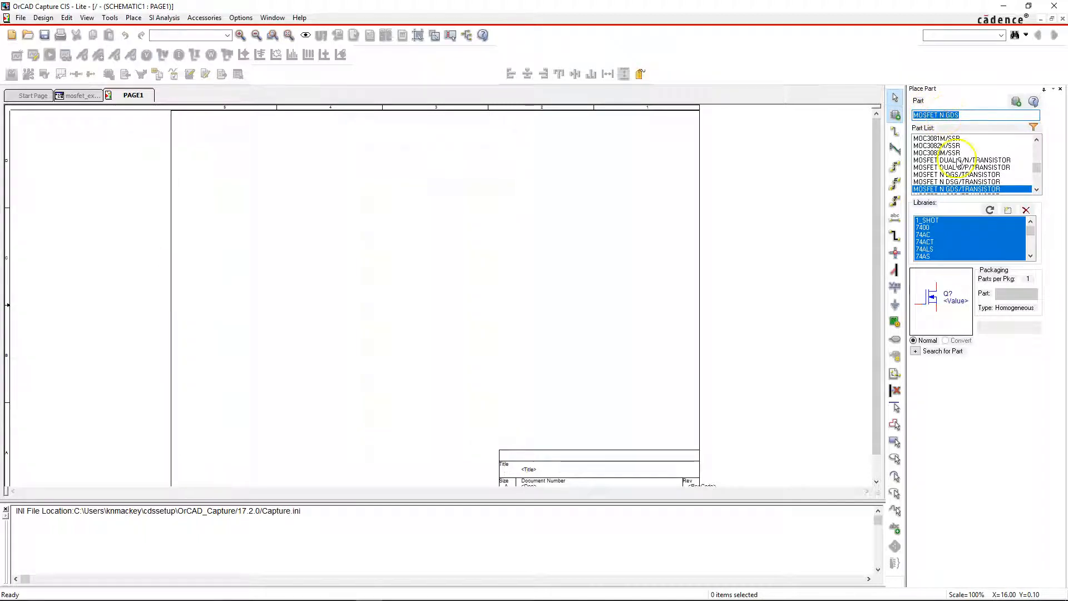
pyautogui.moveTo(957, 189)
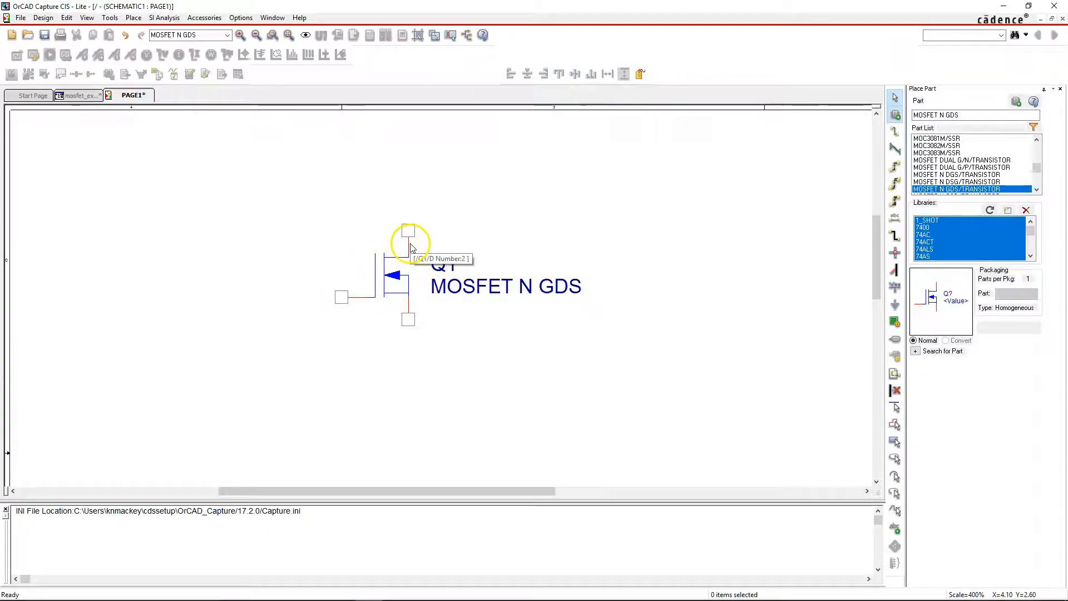
pyautogui.moveTo(463, 353)
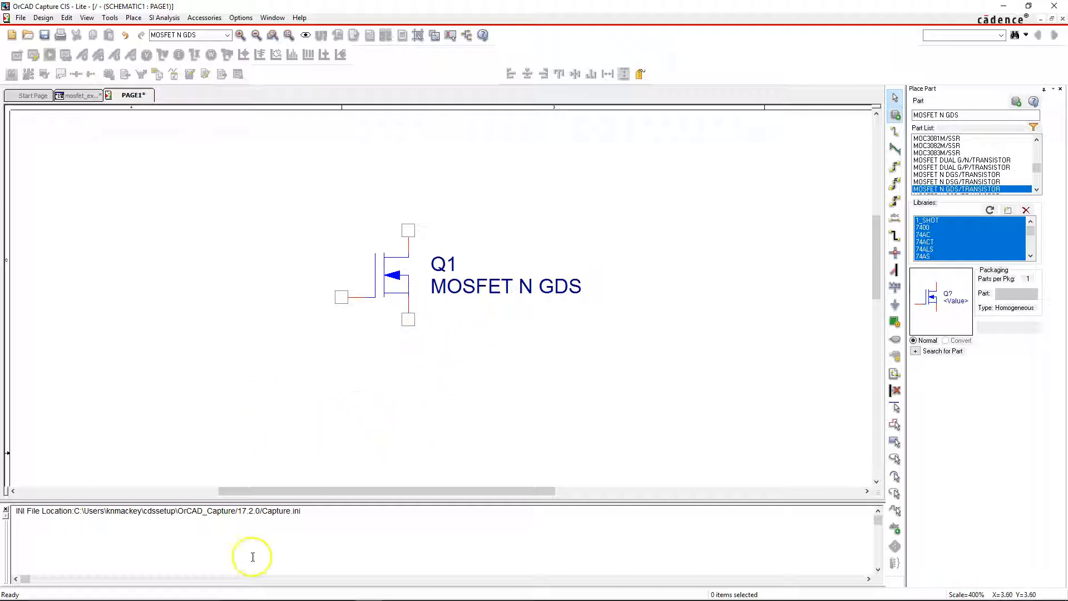
pyautogui.moveTo(276, 520)
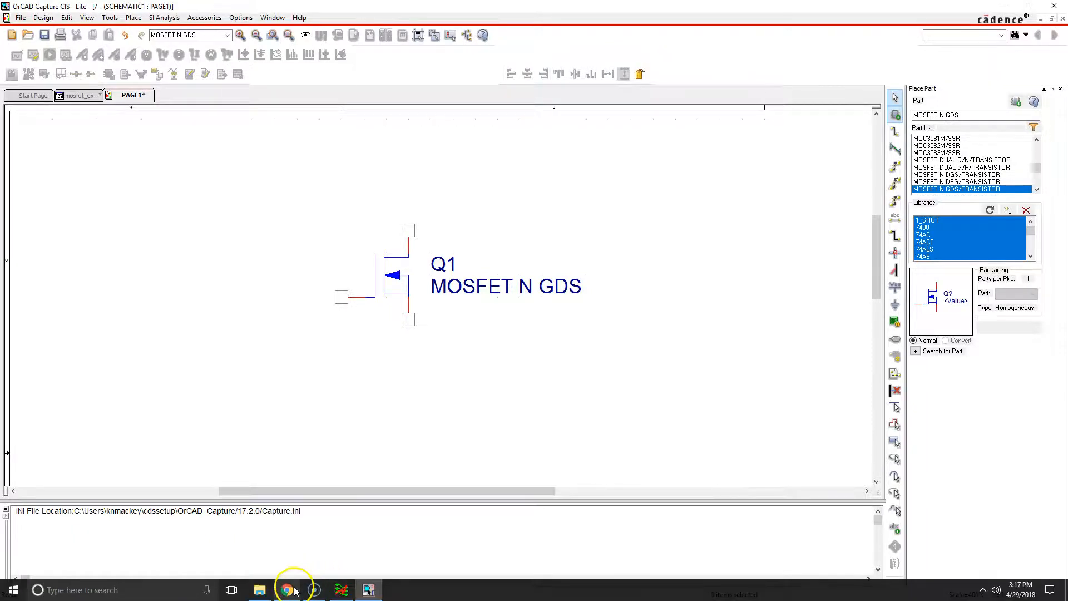
# Switch to Digi-Key, open the single FETs/MOSFETs category and limit results to in-stock parts.
pyautogui.click(286, 589)
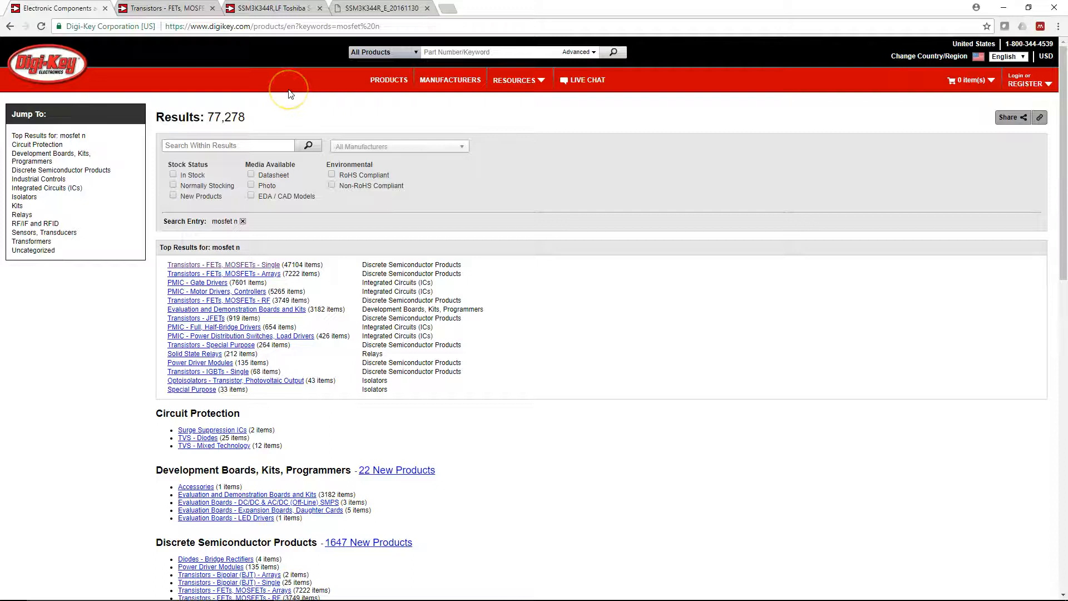
pyautogui.moveTo(230, 225)
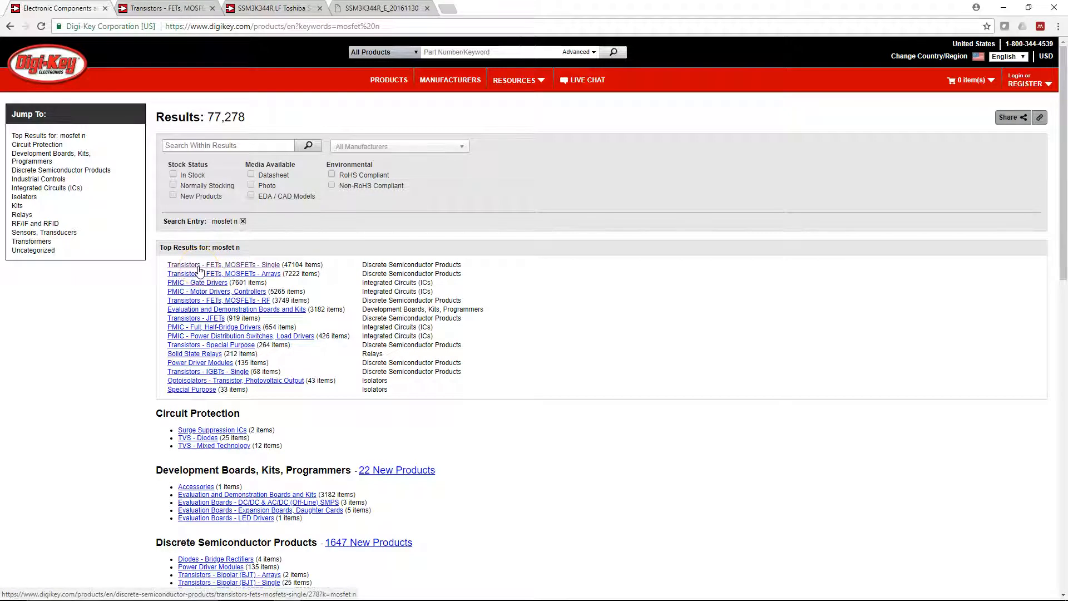
pyautogui.click(223, 264)
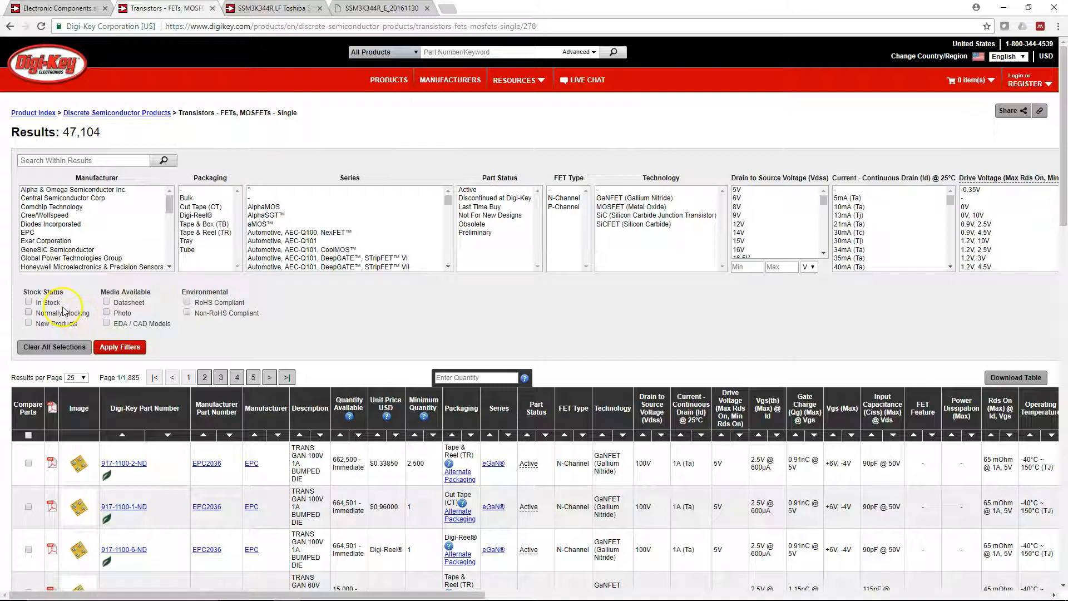
pyautogui.click(29, 301)
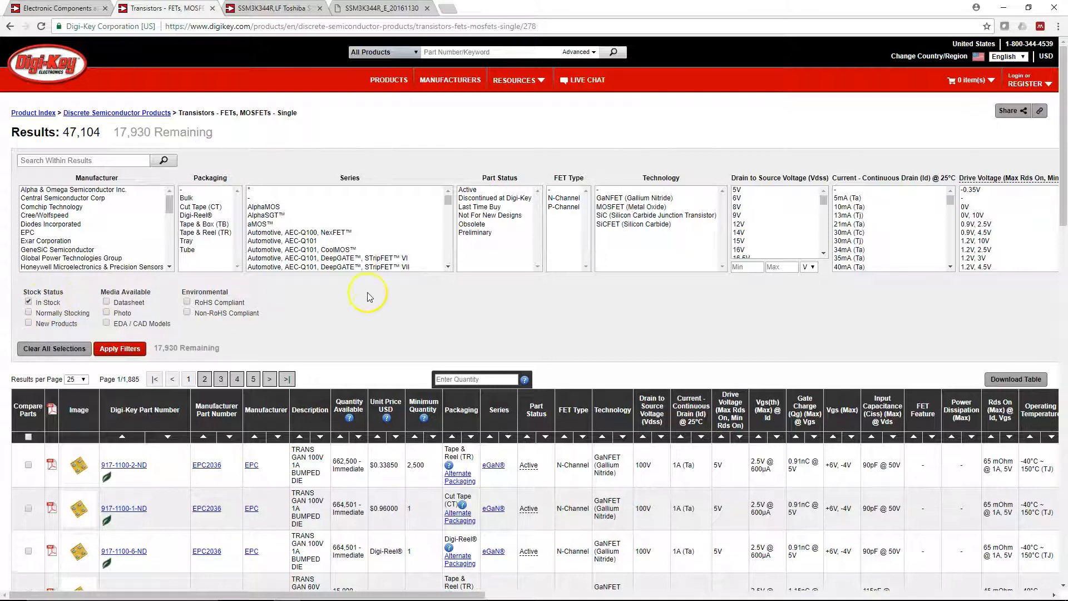
pyautogui.click(477, 189)
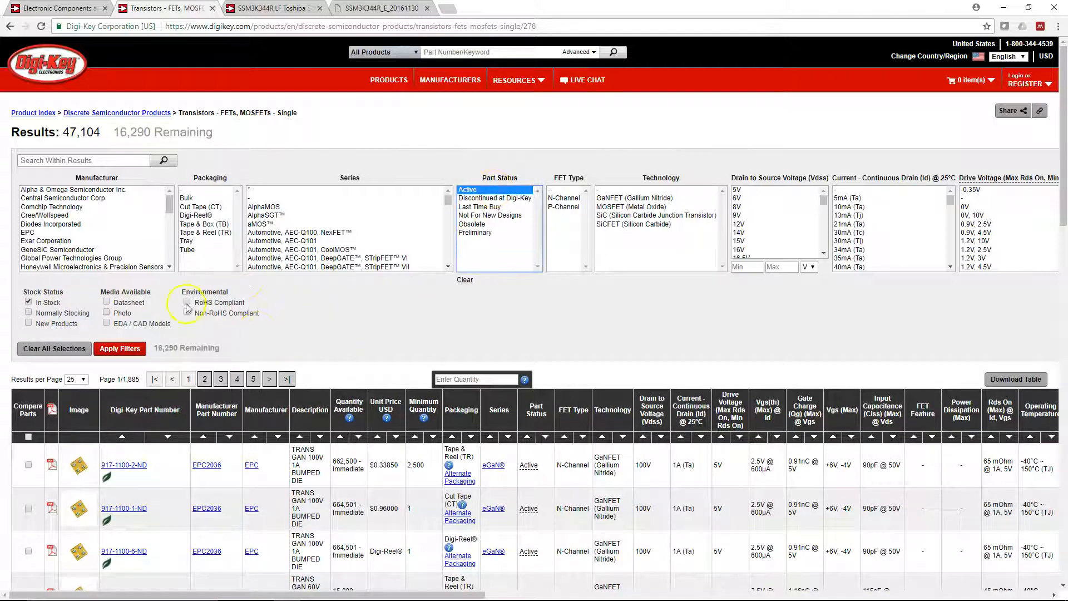
# Filter the Package / Case list to SOT-23, leaving 61 matching parts.
pyautogui.hscroll(3)
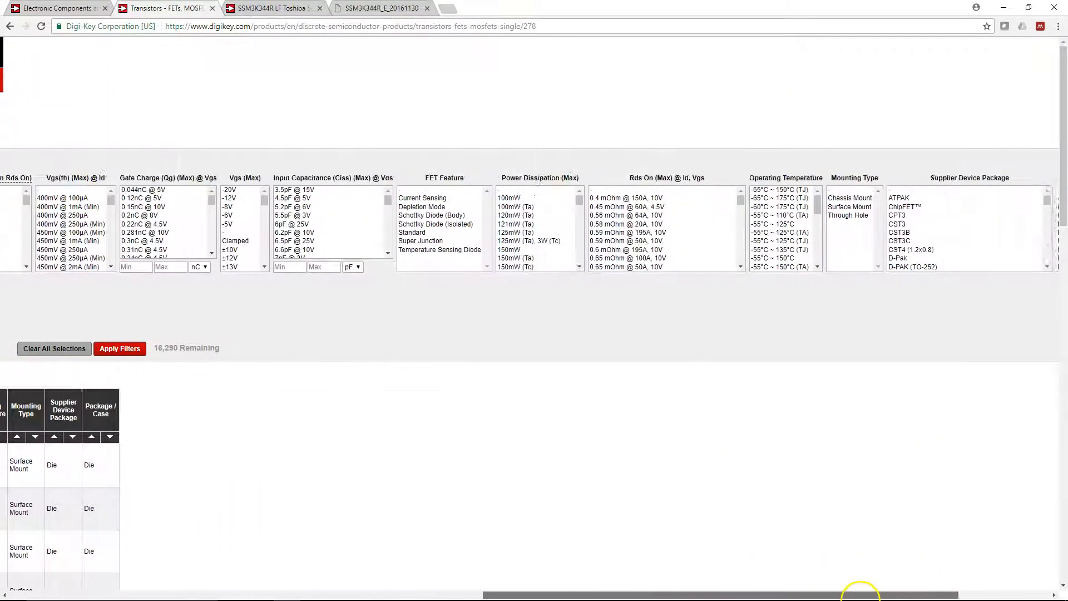
pyautogui.hscroll(3)
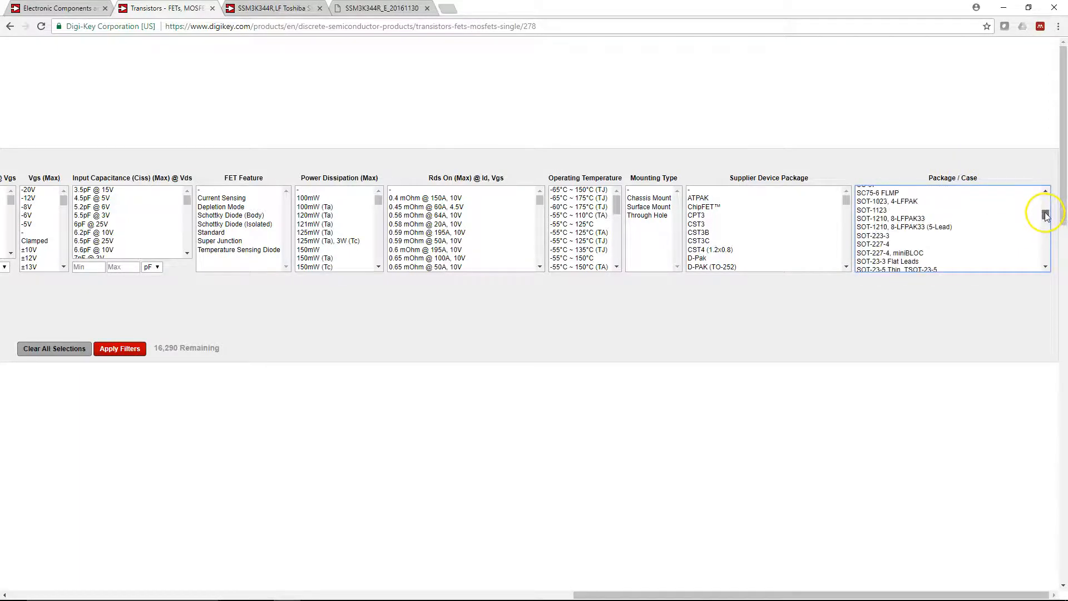
pyautogui.moveTo(1020, 260)
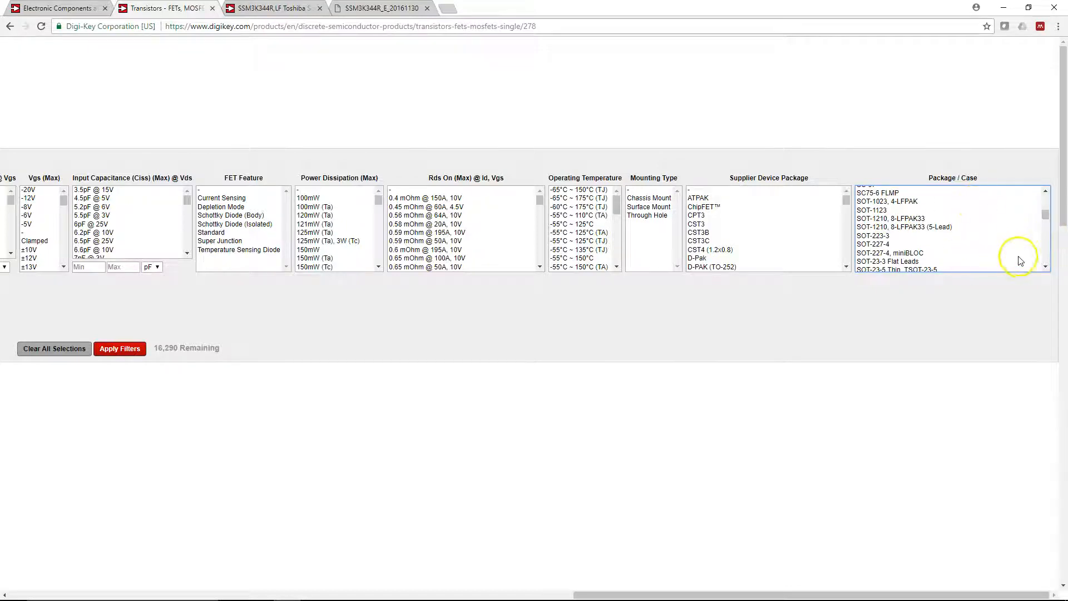
pyautogui.click(888, 260)
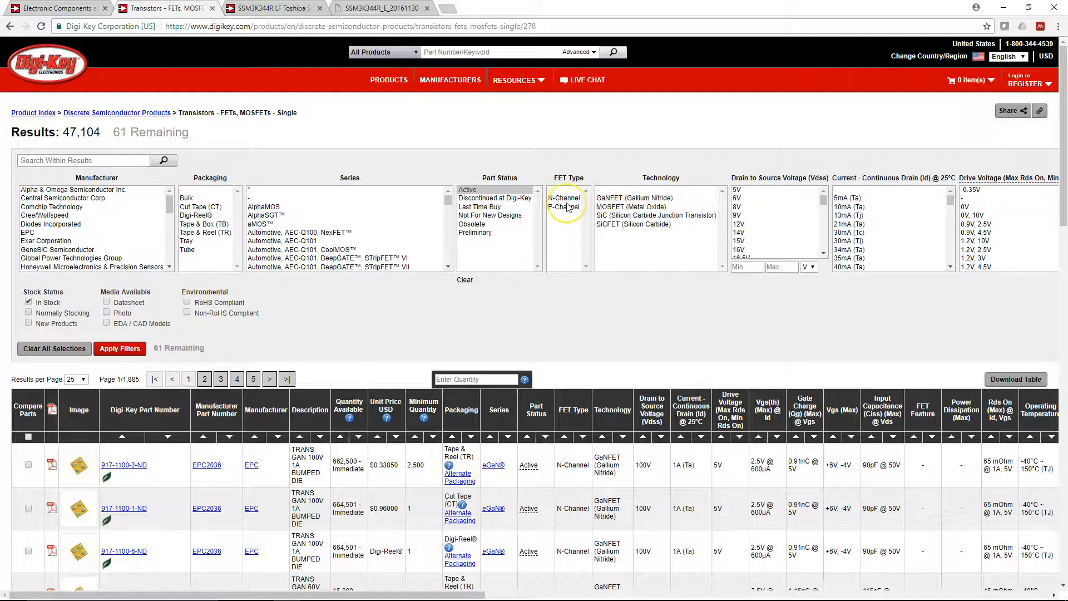
# Apply an N-Channel FET type filter and sort the 32 results by ascending unit price.
pyautogui.click(563, 198)
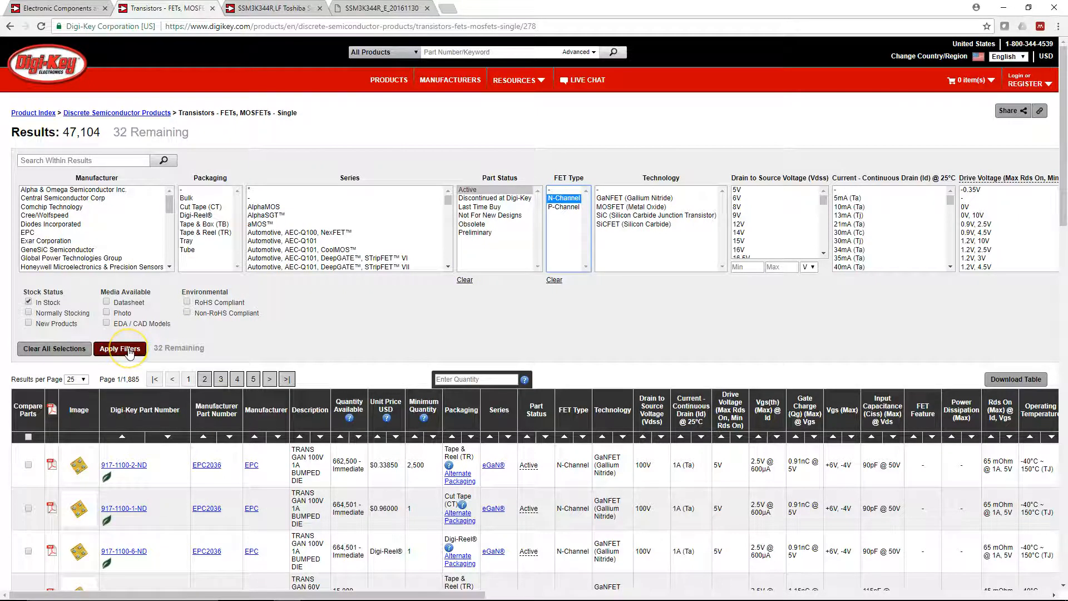
pyautogui.click(119, 348)
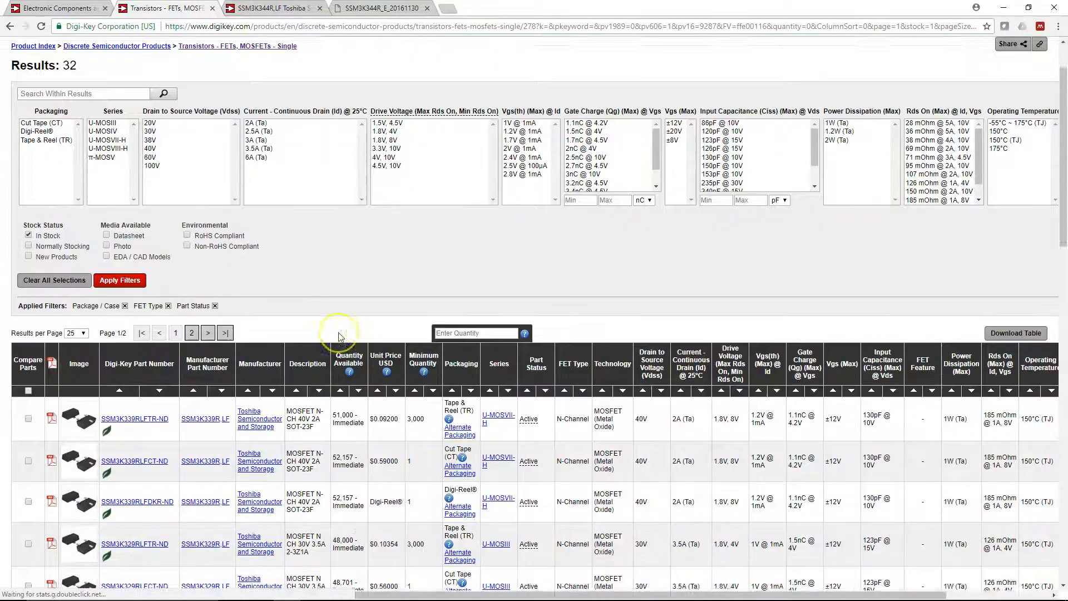
pyautogui.scroll(-3)
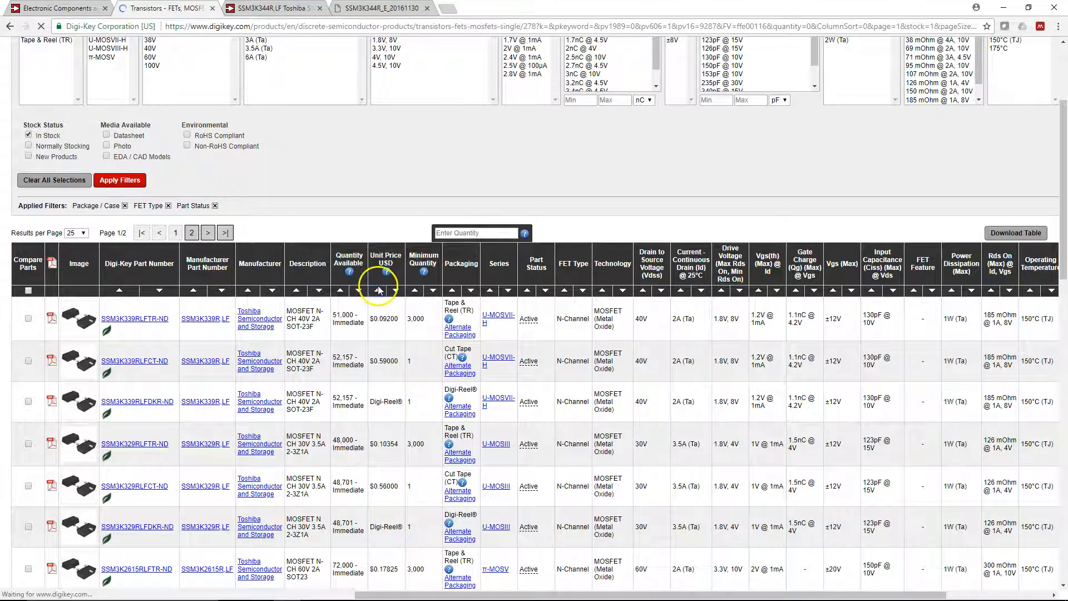
pyautogui.click(374, 290)
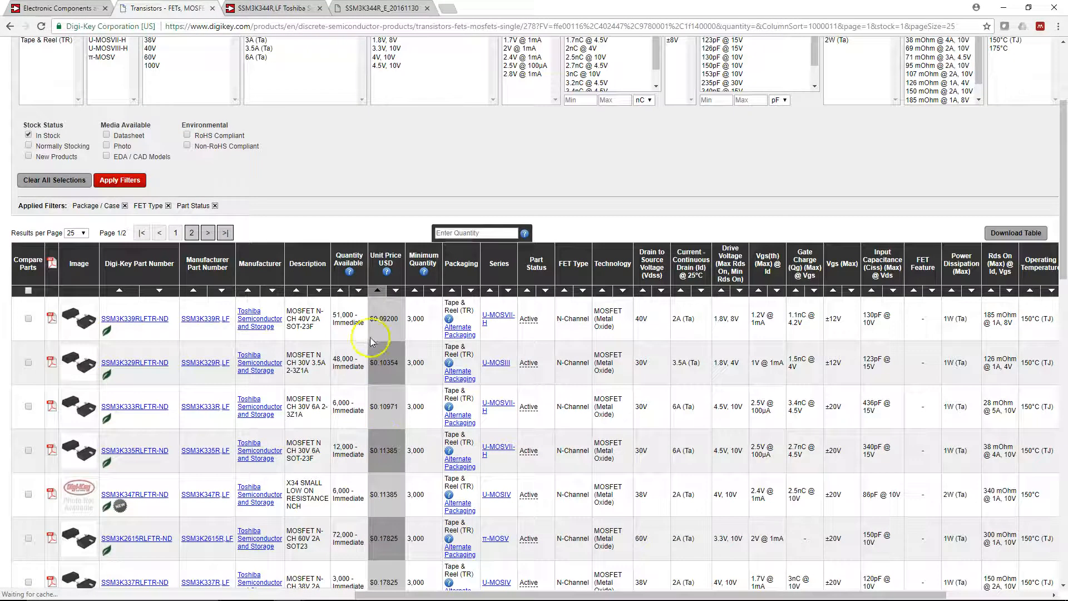
# Open the product page for the cheapest part, Toshiba SSM3K344RLFCT-ND.
pyautogui.scroll(-3)
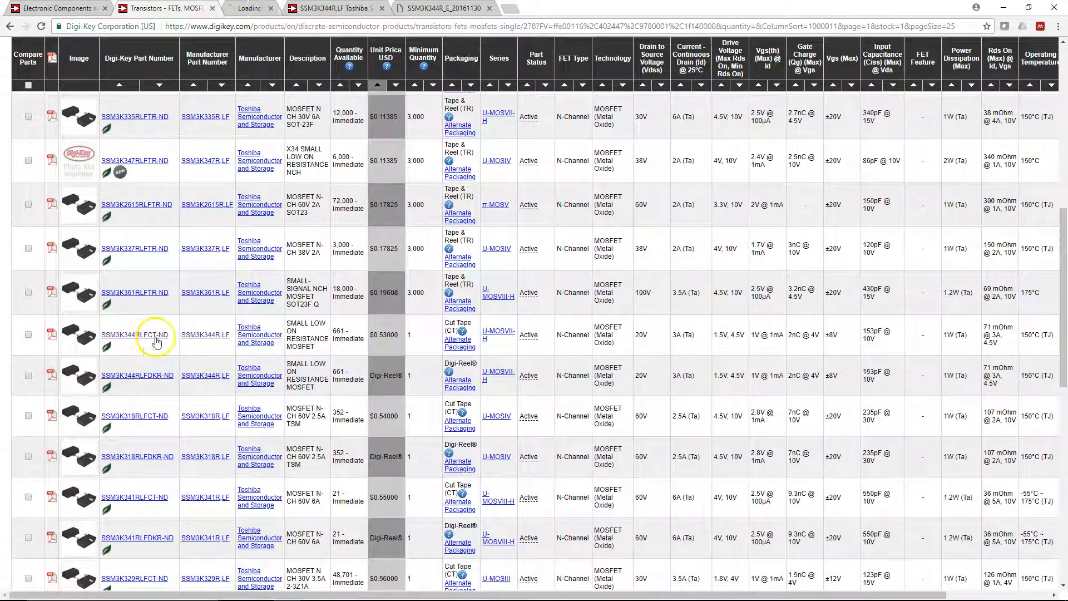
pyautogui.click(134, 335)
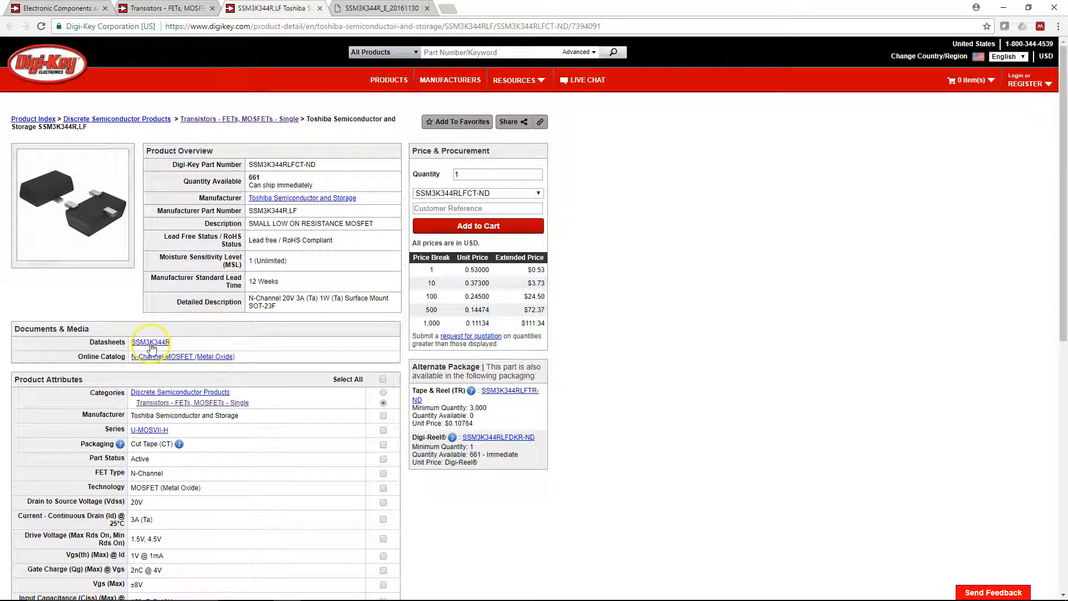
# View the SSM3K344R datasheet's SOT-23F package and pin assignment, then return to PCB Designer.
pyautogui.click(150, 342)
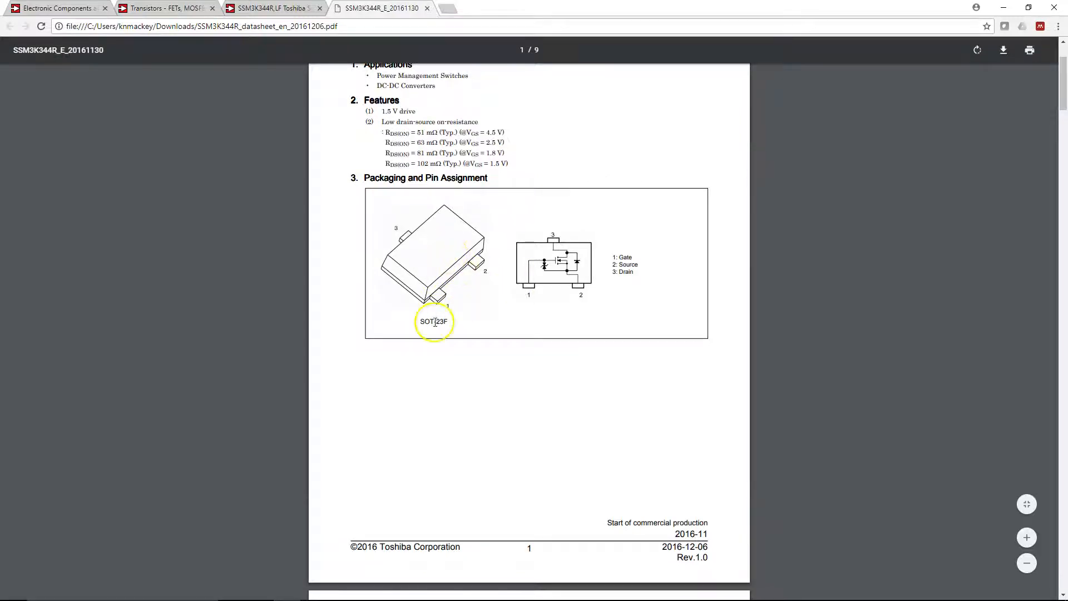
pyautogui.moveTo(394, 231)
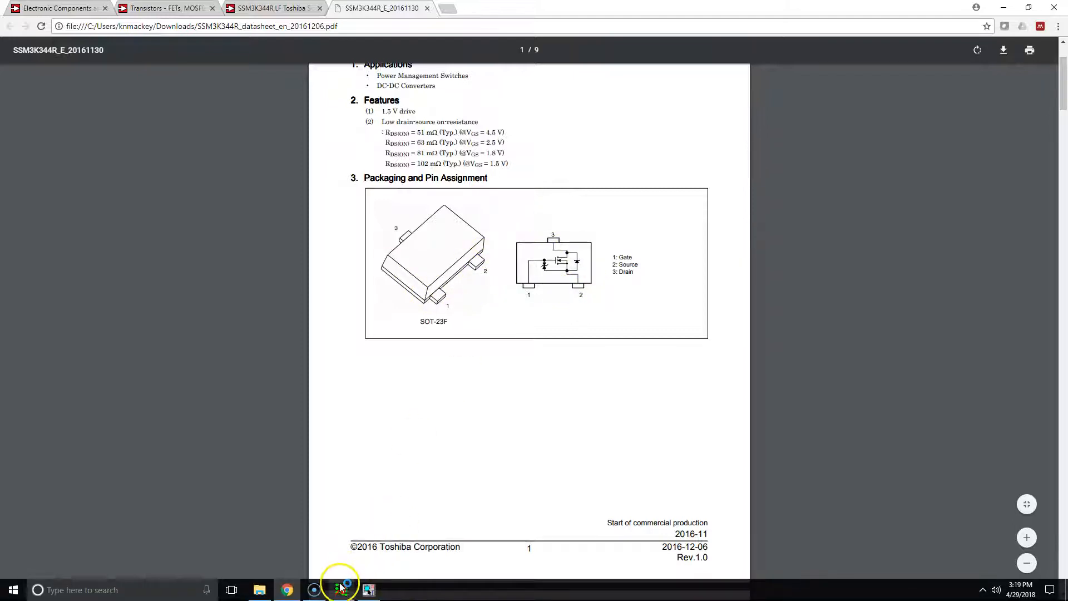
pyautogui.click(369, 590)
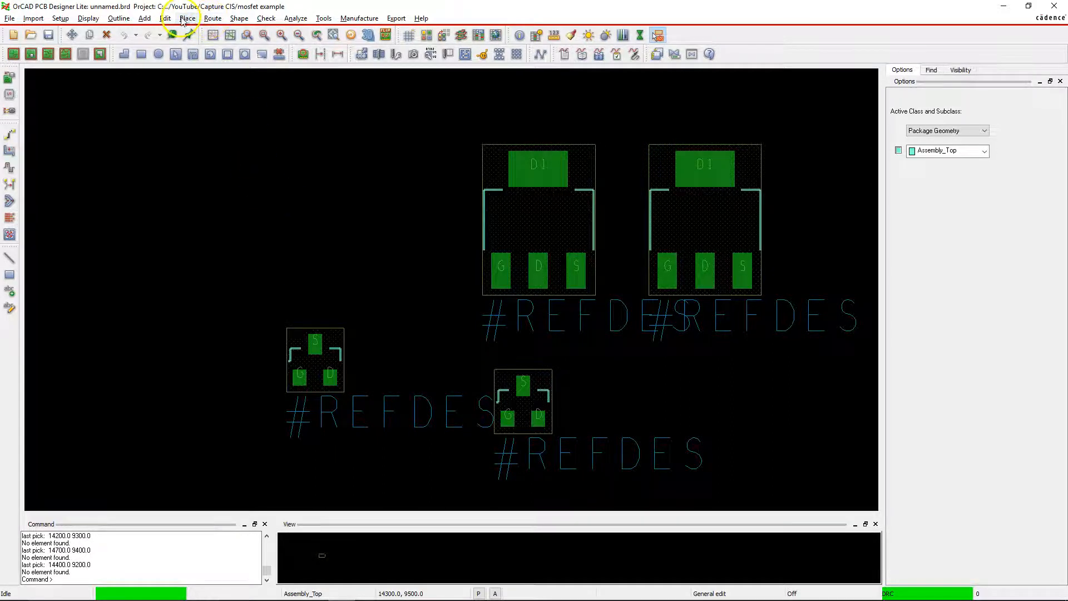
# Start manual placement listing library package symbols filtered by *gds.
pyautogui.click(187, 17)
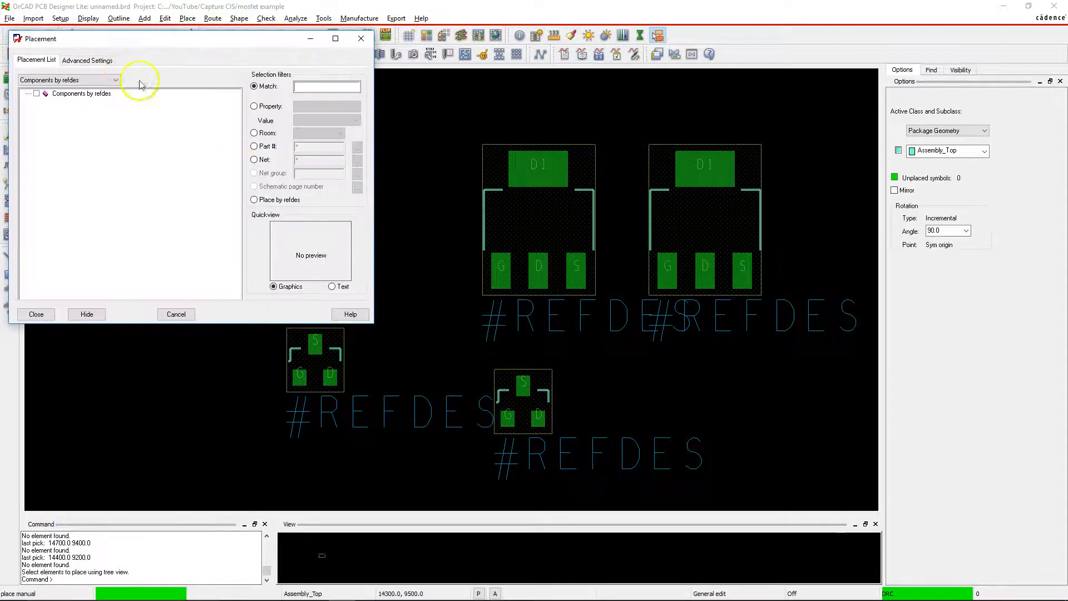
pyautogui.click(87, 60)
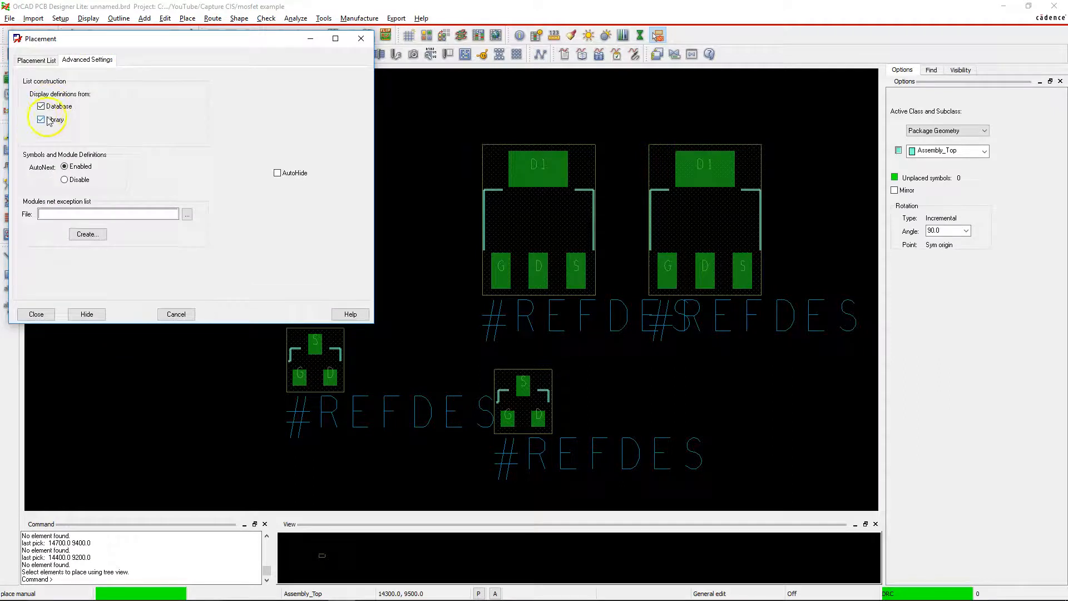
pyautogui.click(35, 60)
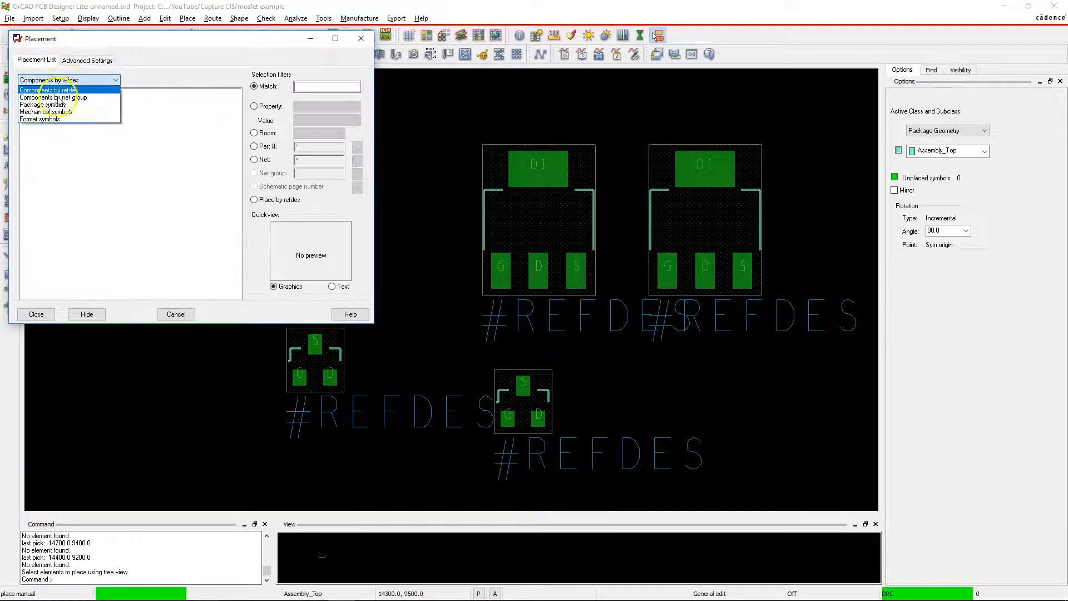
pyautogui.click(43, 105)
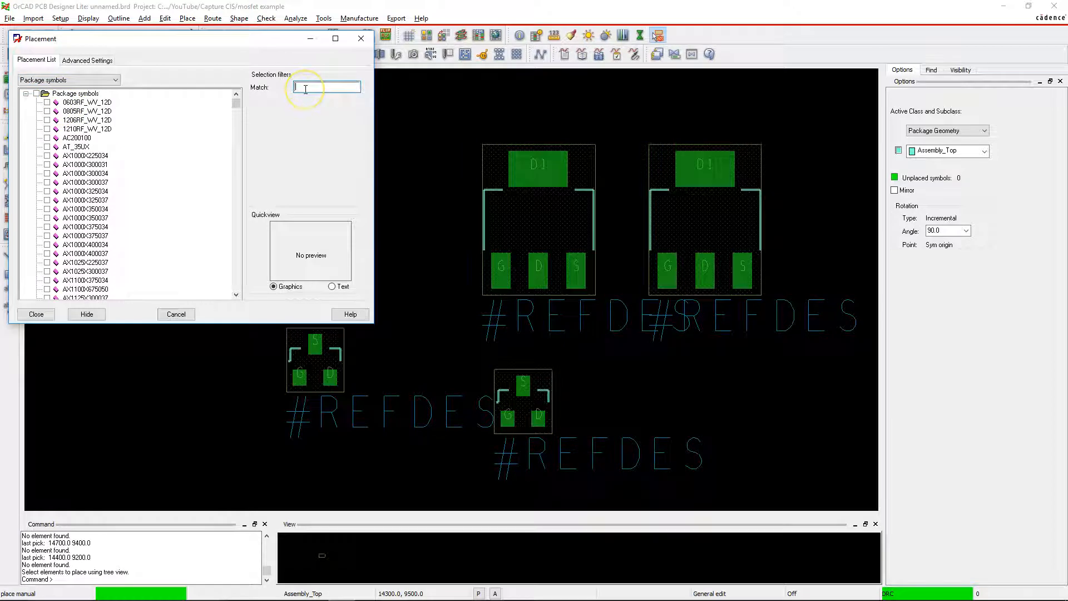
pyautogui.write('*gds*')
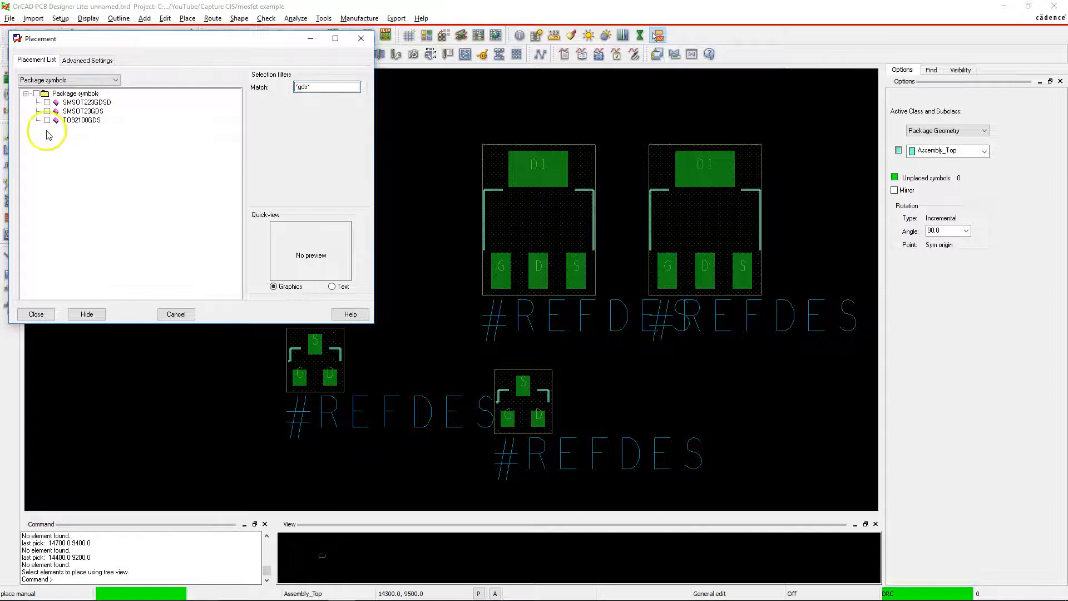
# Place the SMSOT23GDS footprint on the board next to the existing MOSFET footprints.
pyautogui.click(84, 111)
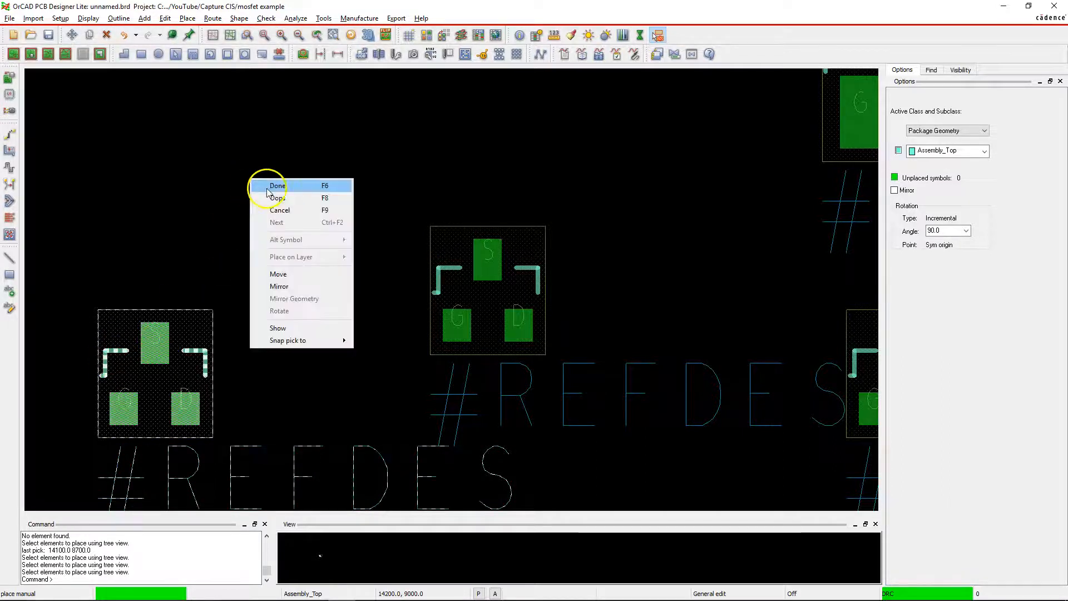
pyautogui.click(277, 185)
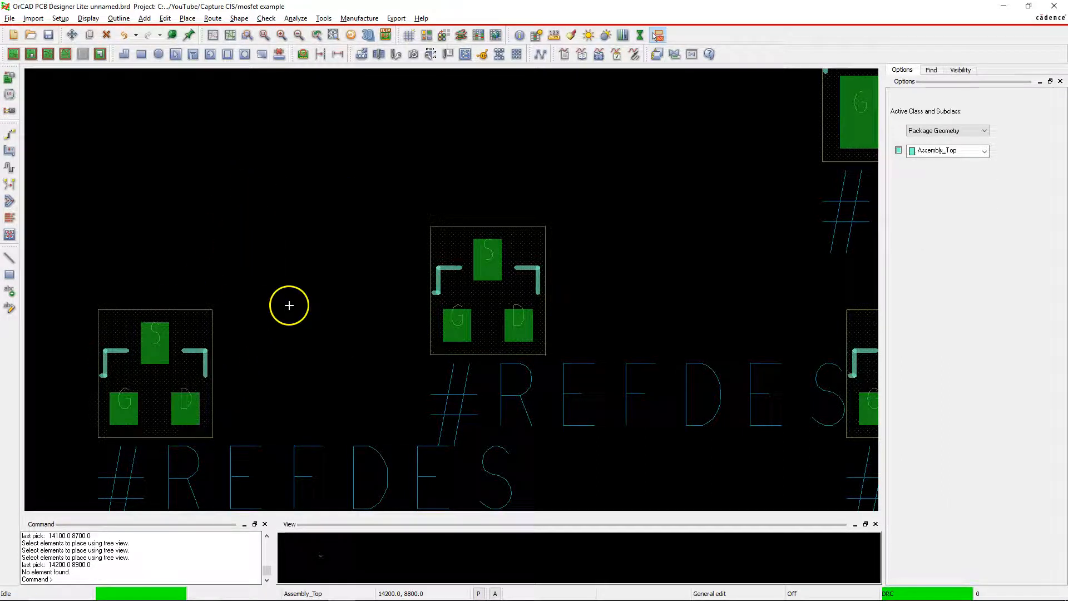
pyautogui.moveTo(222, 252)
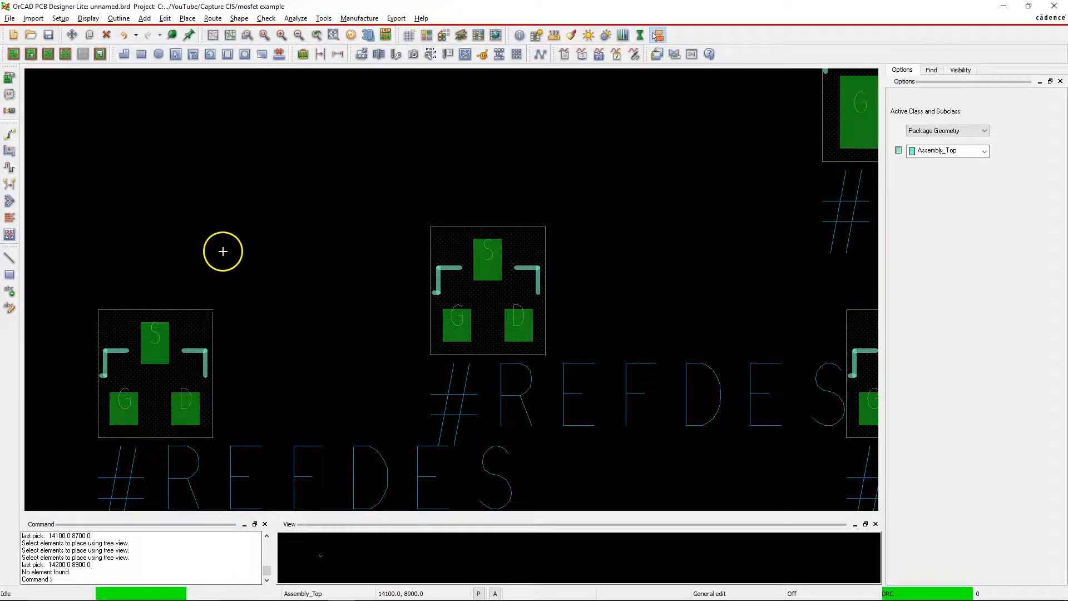
pyautogui.moveTo(48, 446)
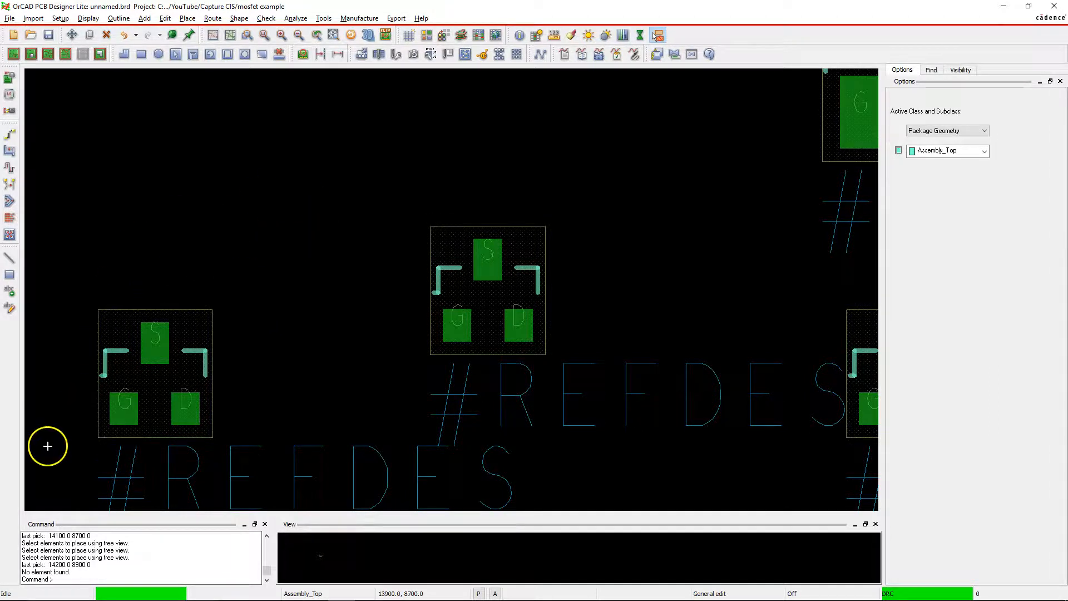